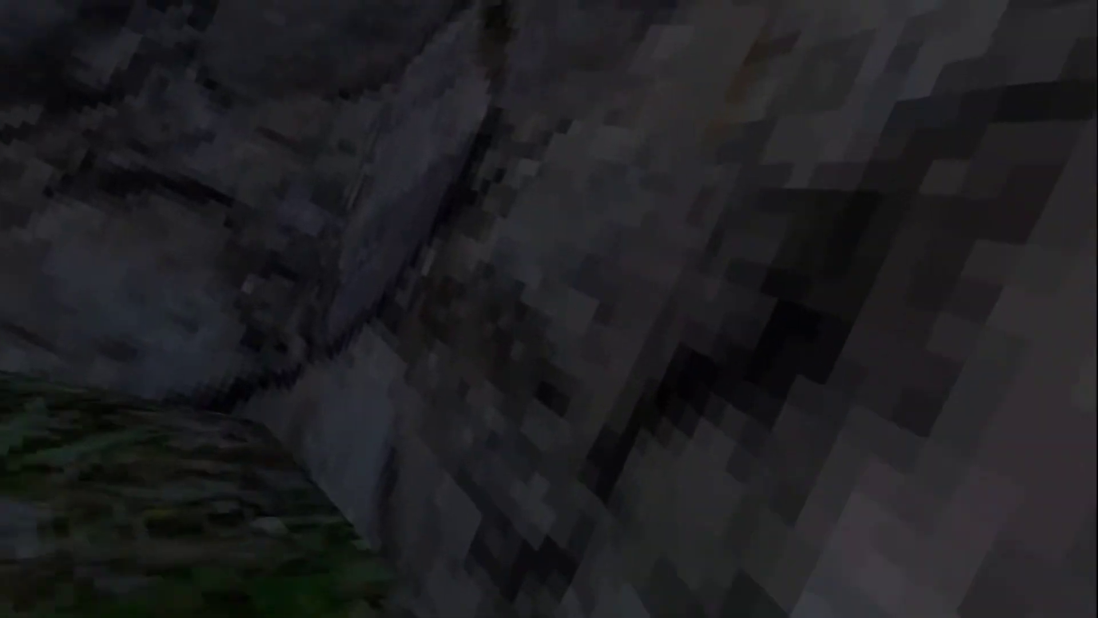
mouse_move(549, 309)
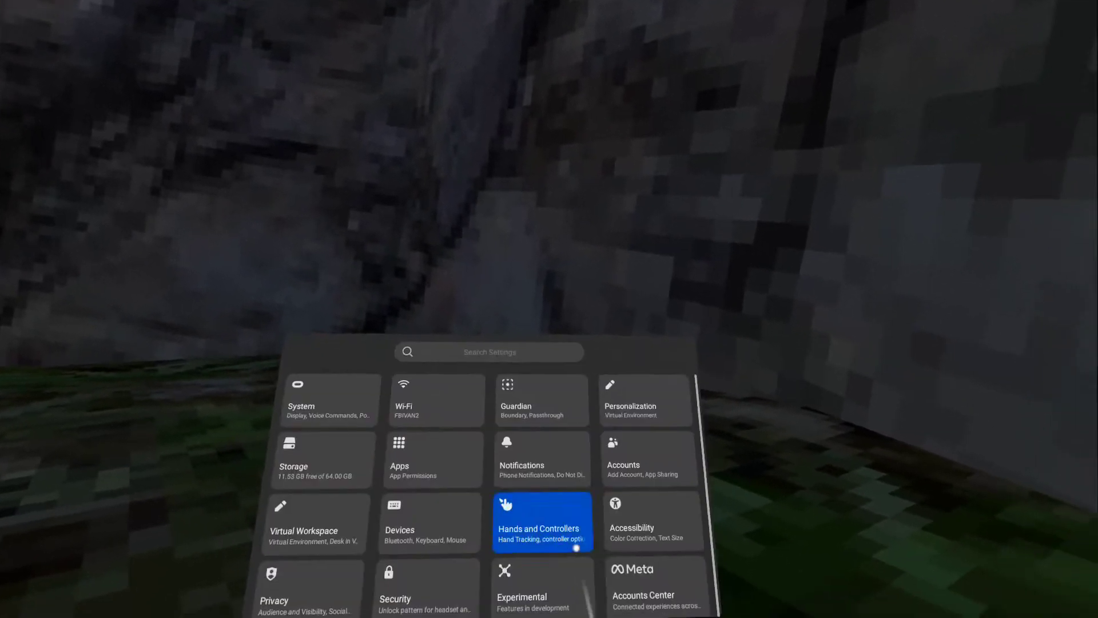
- Enable the 120 Hz Refresh Rate option under Experimental Features
click(653, 521)
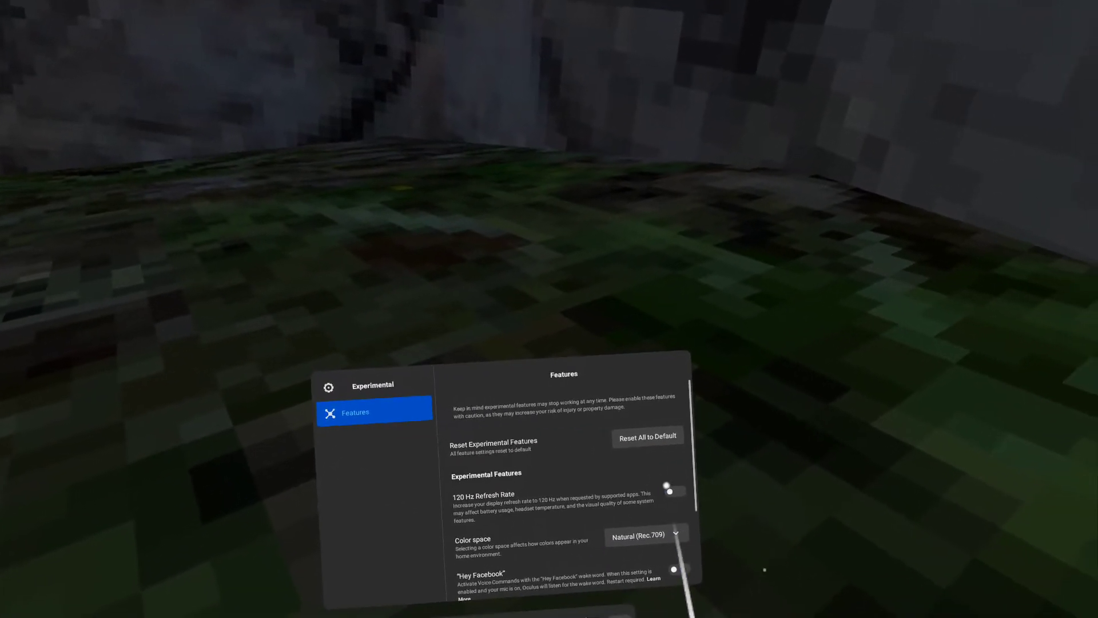
click(673, 492)
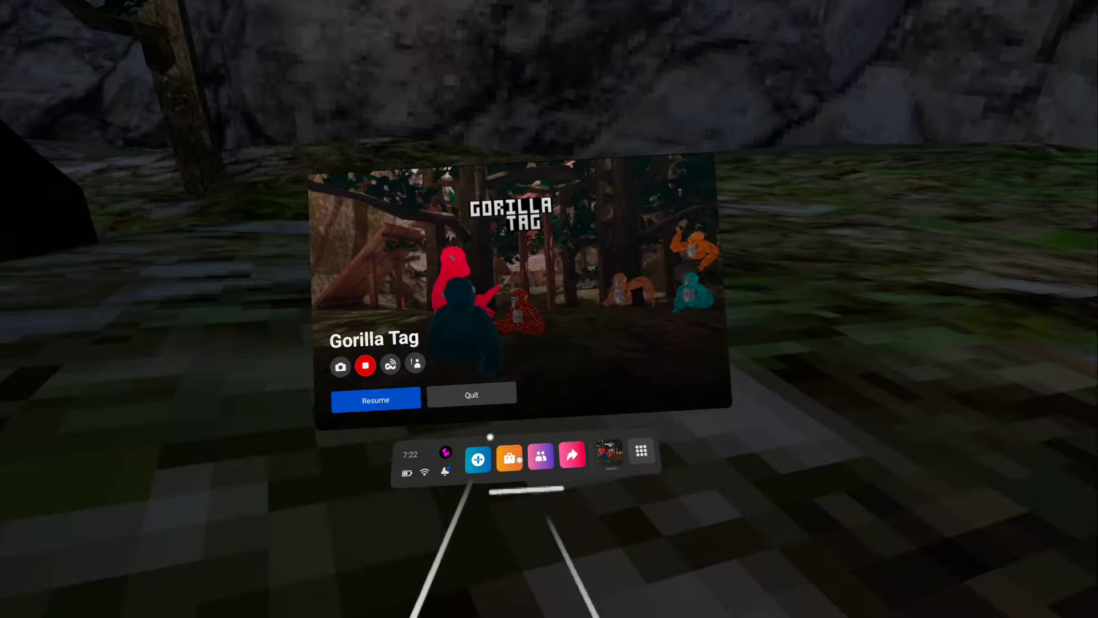
- Resume the Gorilla Tag session from the pause card
click(540, 456)
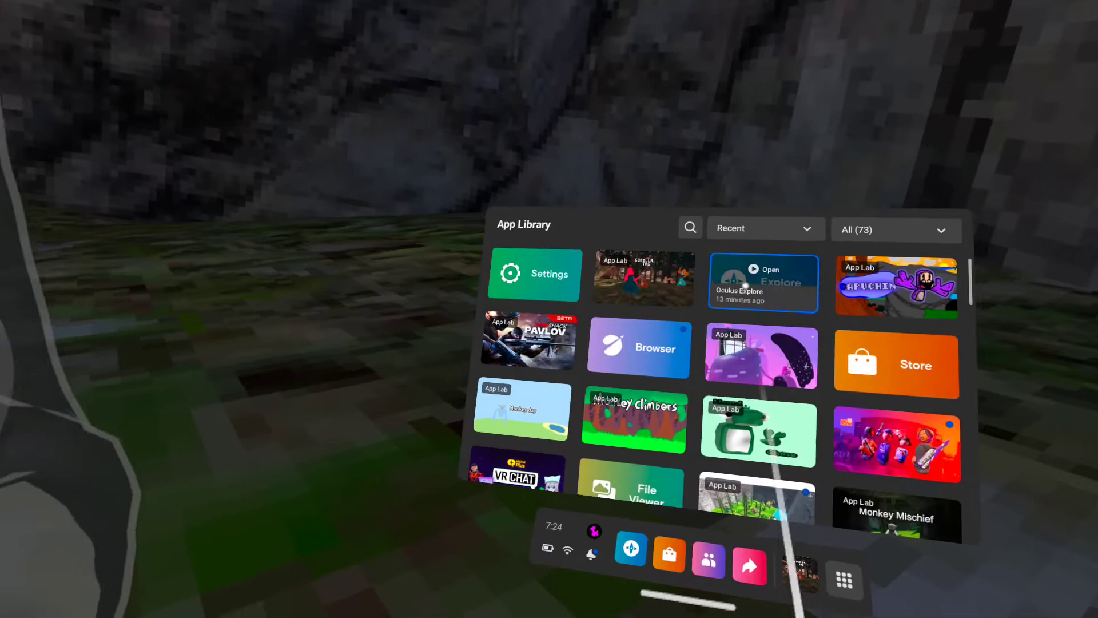
- Navigate to System > Headset Tracking, showing tracking on at 50 Hz frequency
click(535, 275)
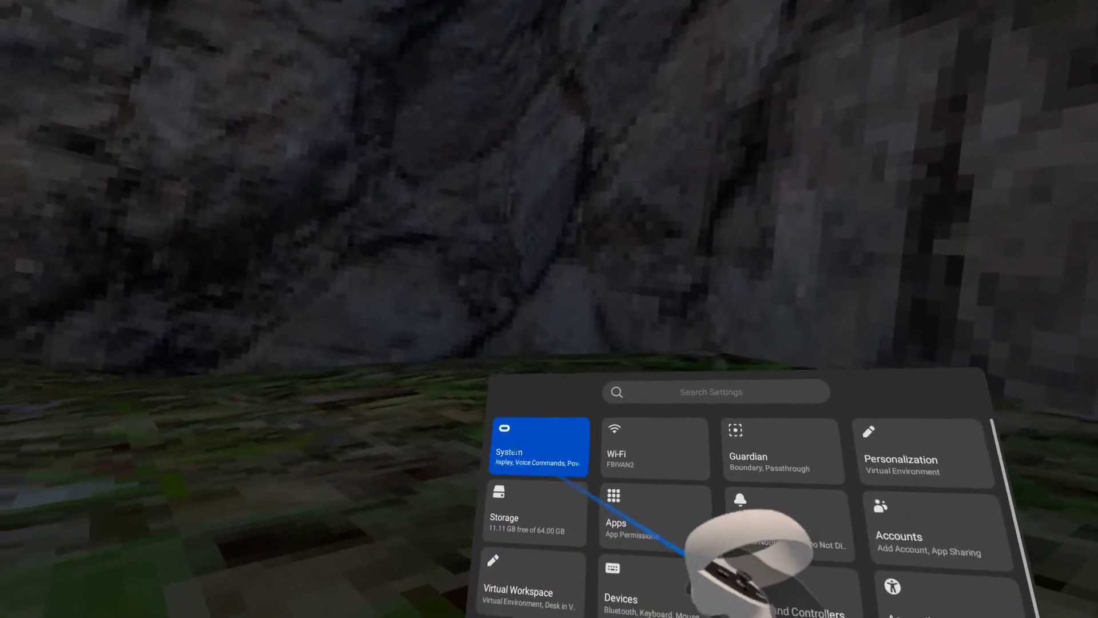
click(538, 447)
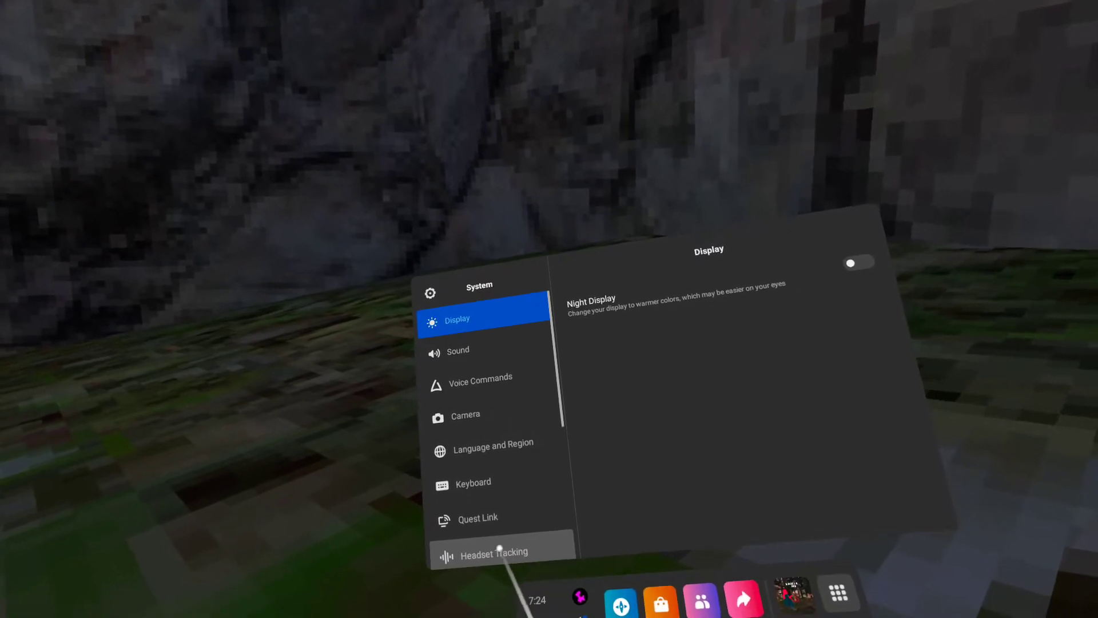
click(489, 552)
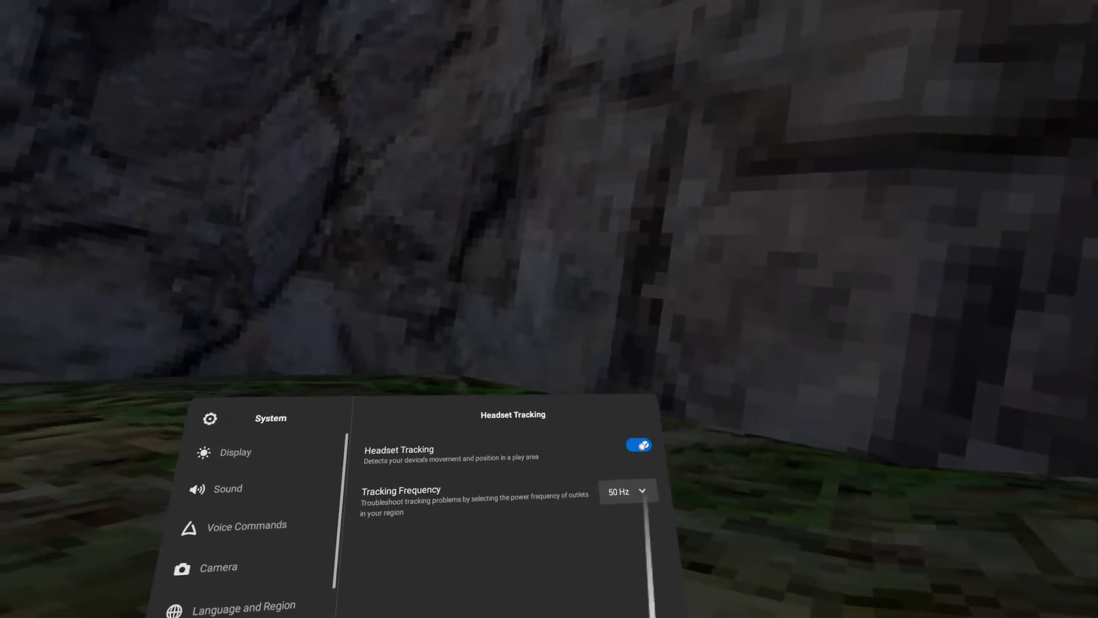